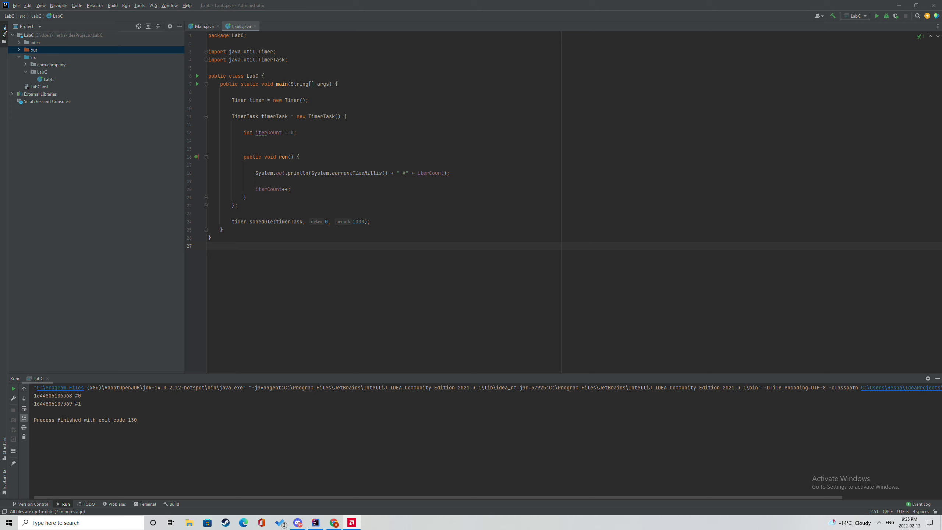
Rerun the LabC configuration so the console prints a fresh timestamp with iteration #0.
click(876, 16)
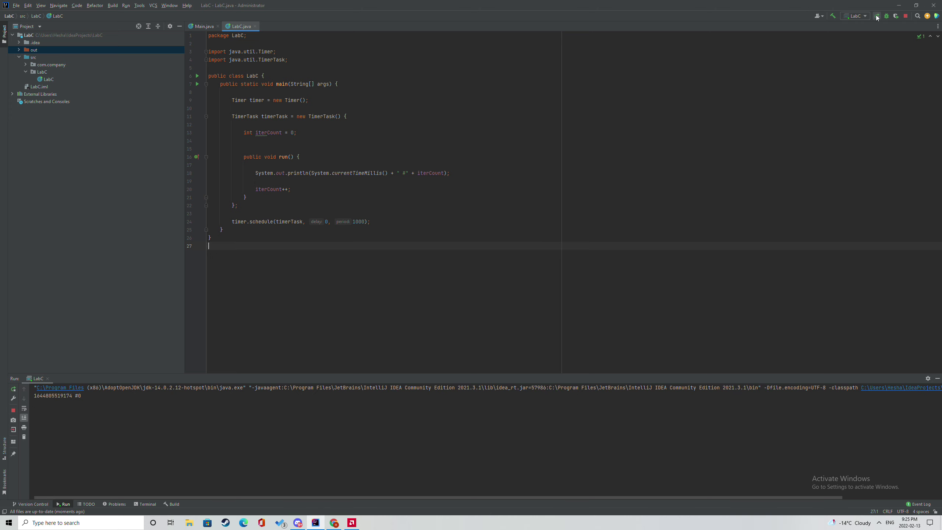